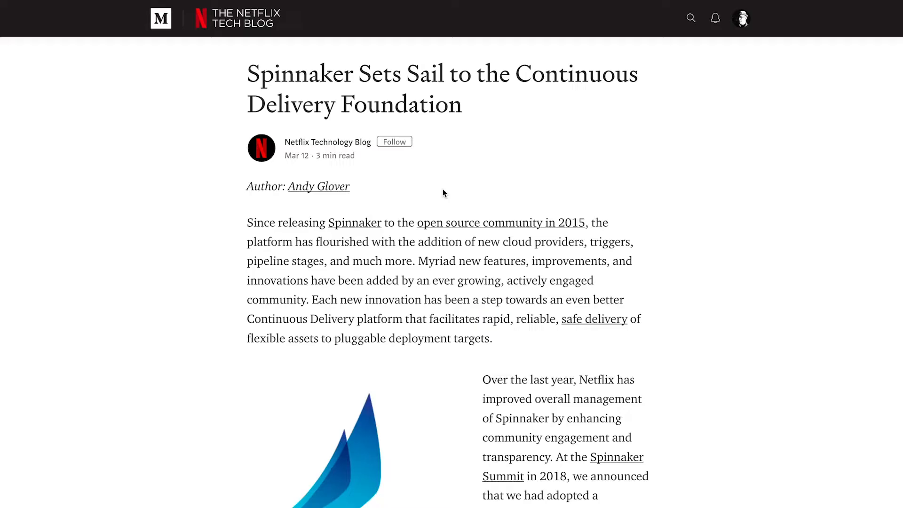
Scroll through the Netflix Tech Blog Spinnaker post and down to the concepts diagram in the docs
scroll(down, 3)
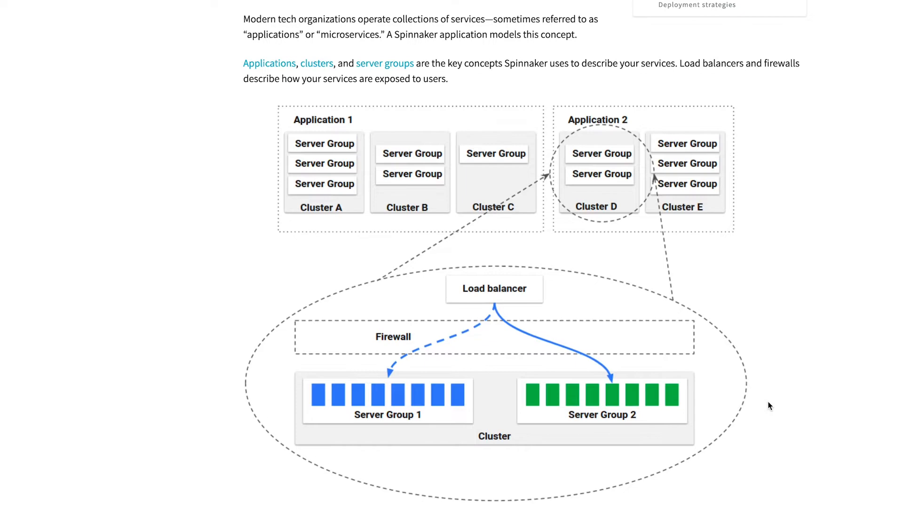
scroll(down, 3)
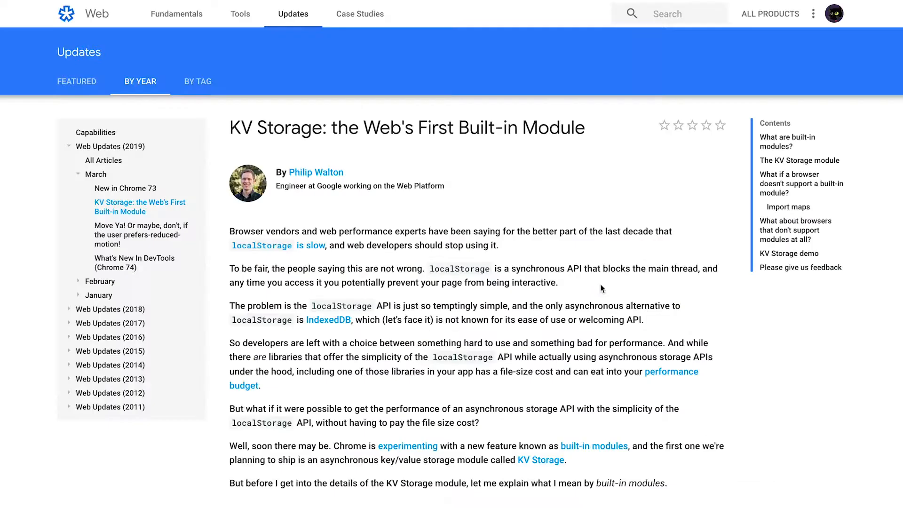
scroll(down, 3)
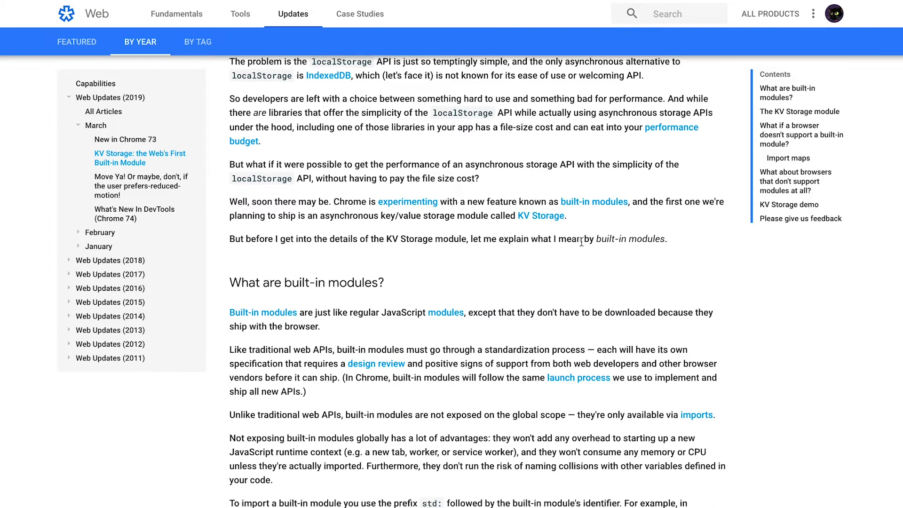
scroll(down, 3)
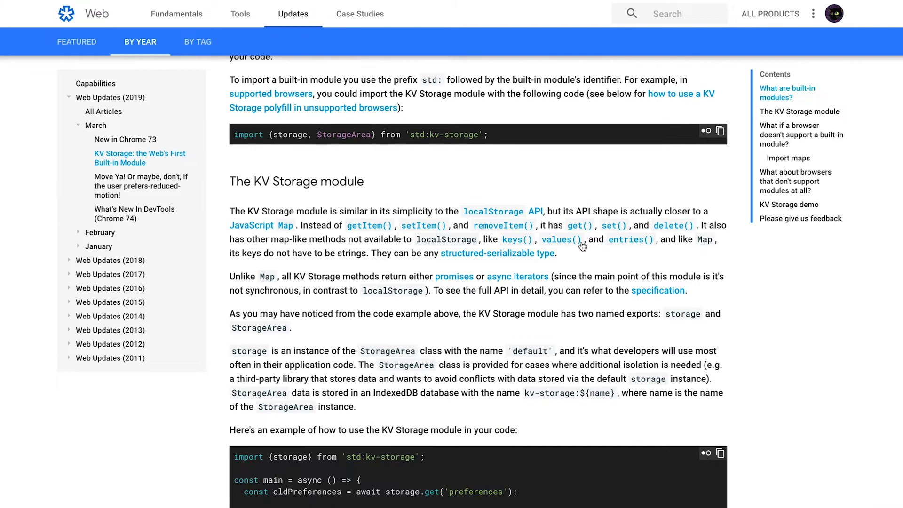
scroll(down, 3)
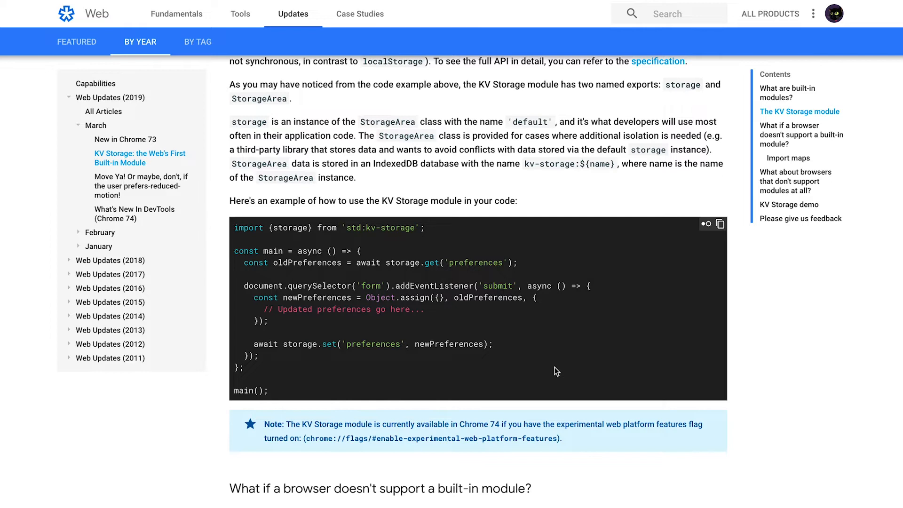
scroll(down, 3)
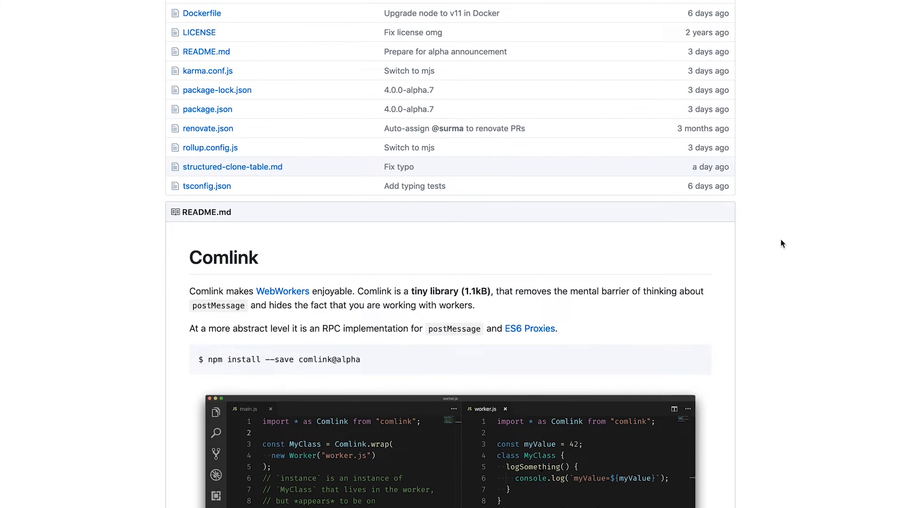
scroll(down, 3)
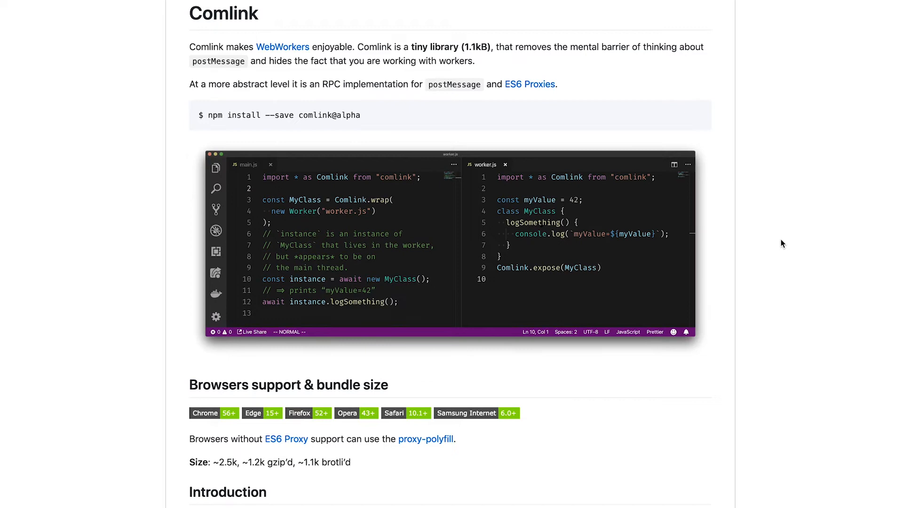
scroll(down, 3)
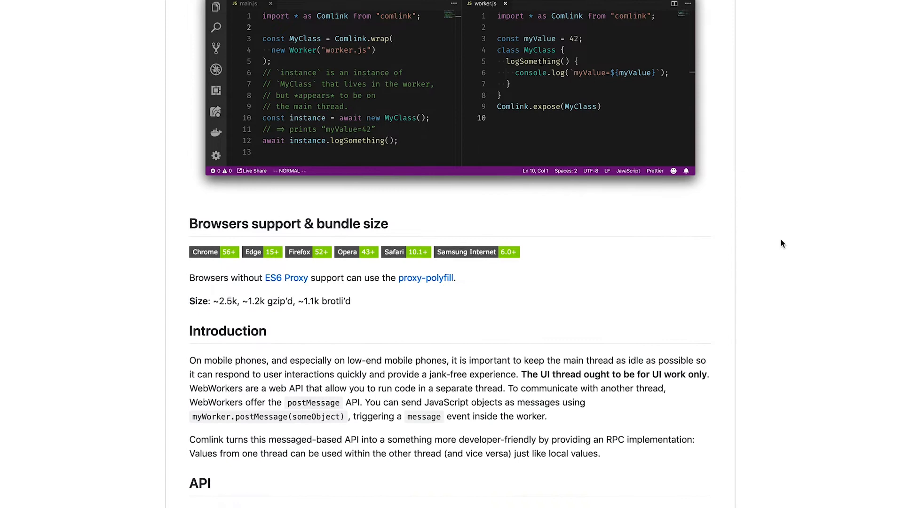
scroll(down, 3)
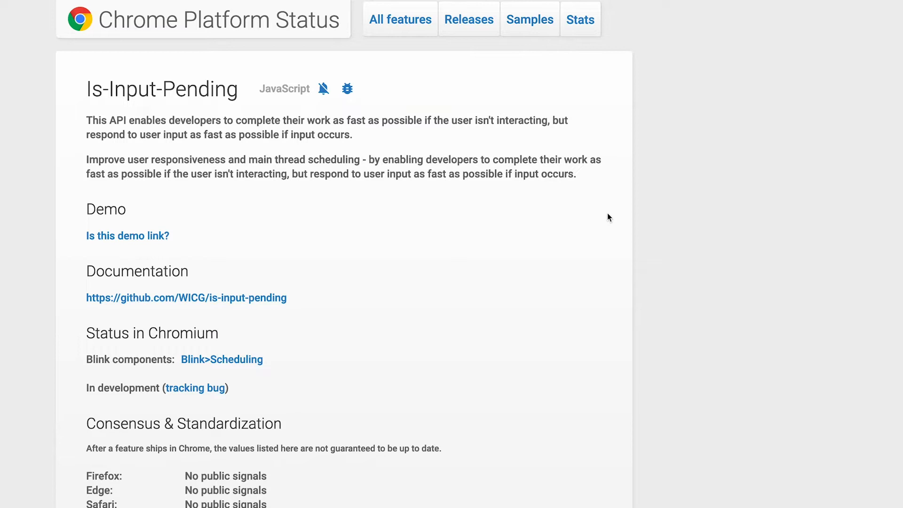
scroll(down, 3)
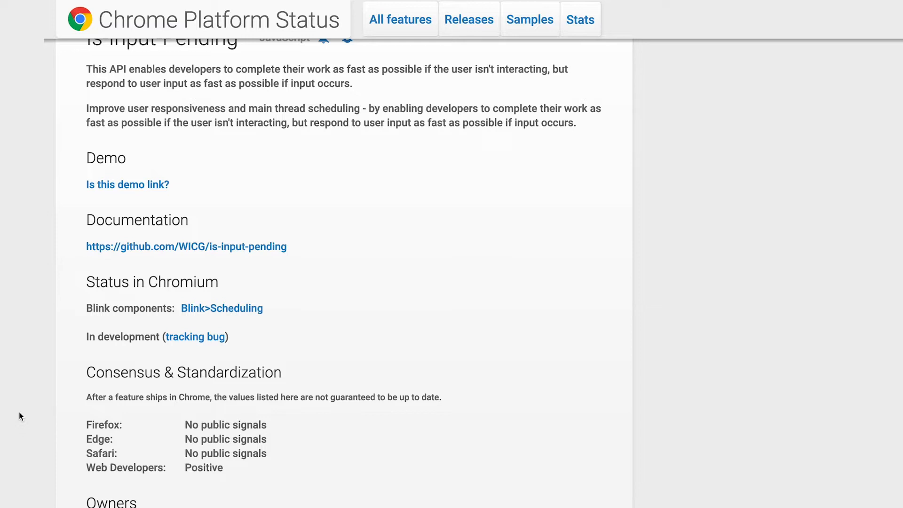
scroll(up, 3)
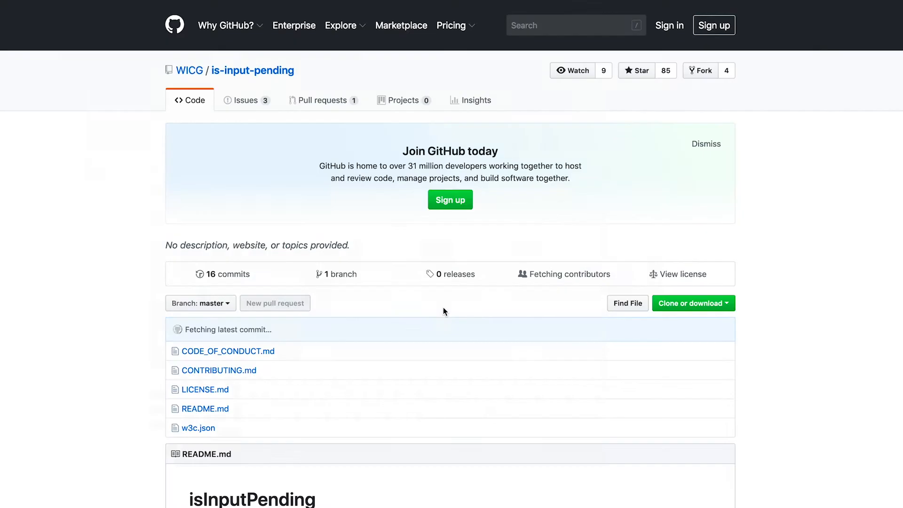
scroll(down, 3)
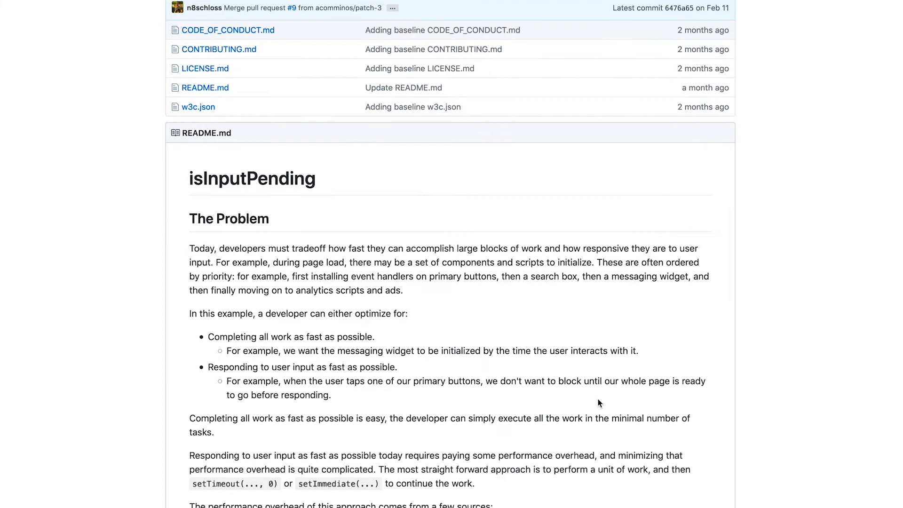
scroll(down, 3)
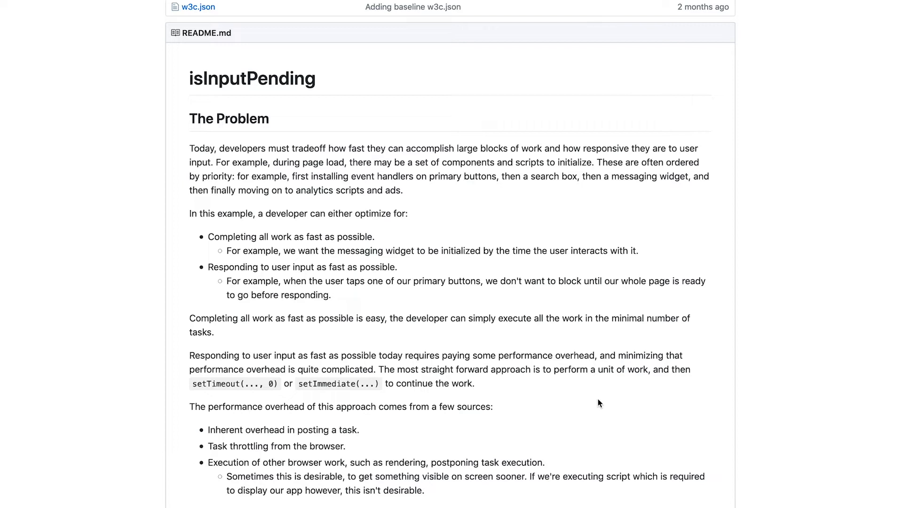
scroll(down, 3)
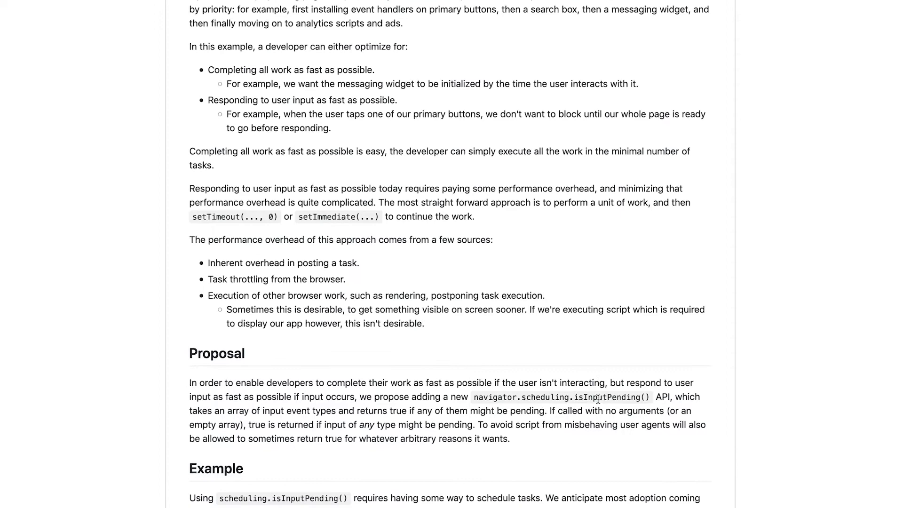
scroll(down, 3)
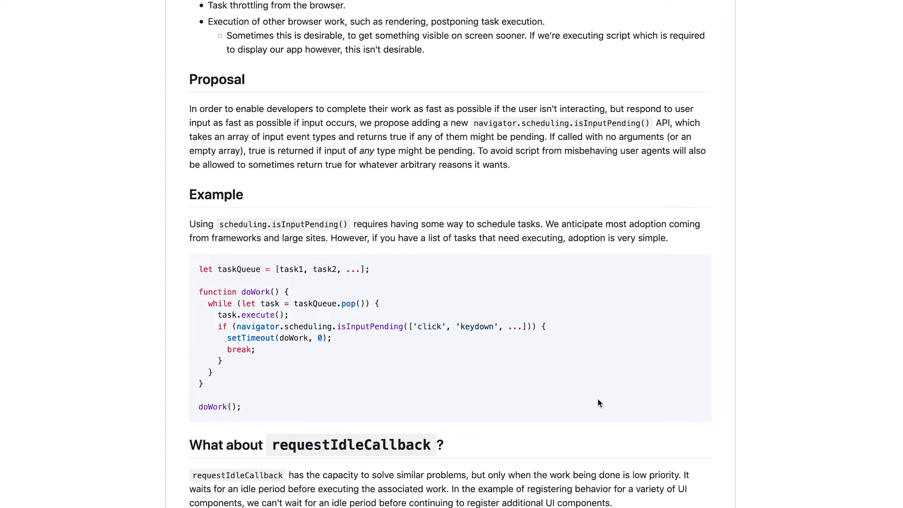
scroll(down, 3)
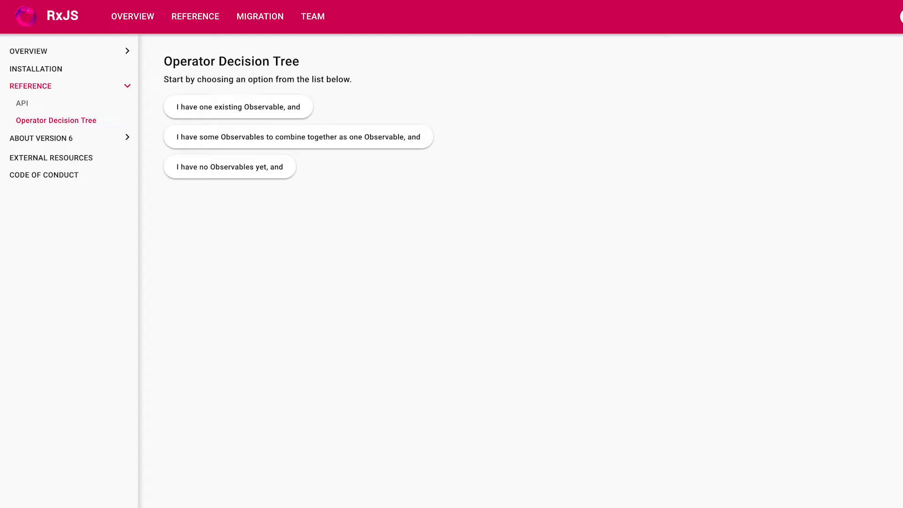
mouse_move(569, 159)
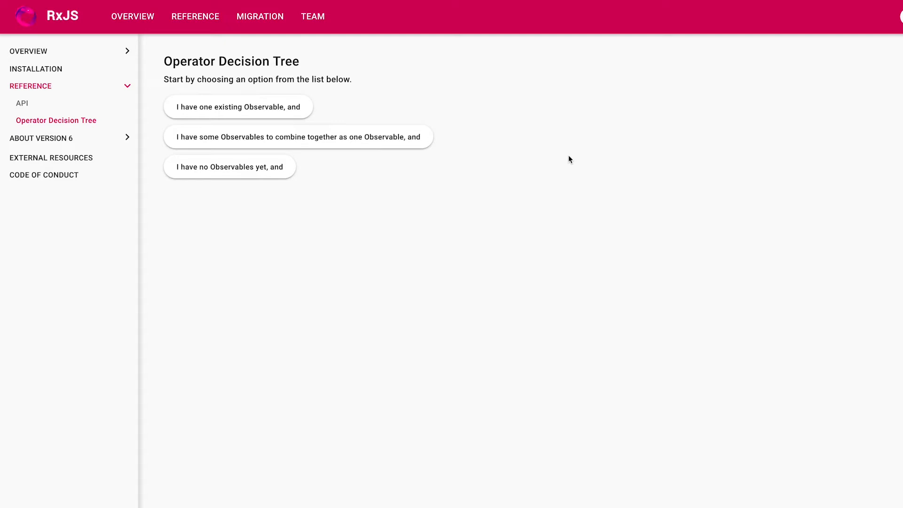
Choose 'I have one existing Observable' and the option to change each emitted value
click(237, 106)
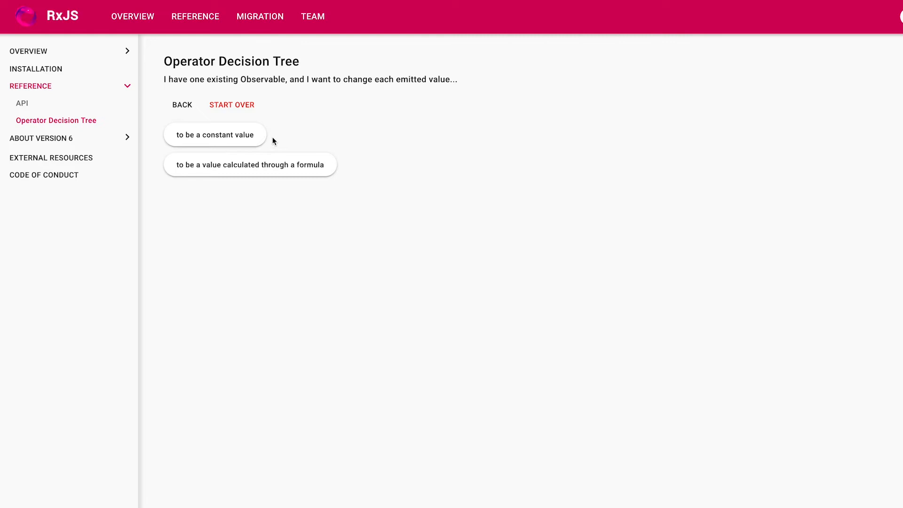
click(250, 164)
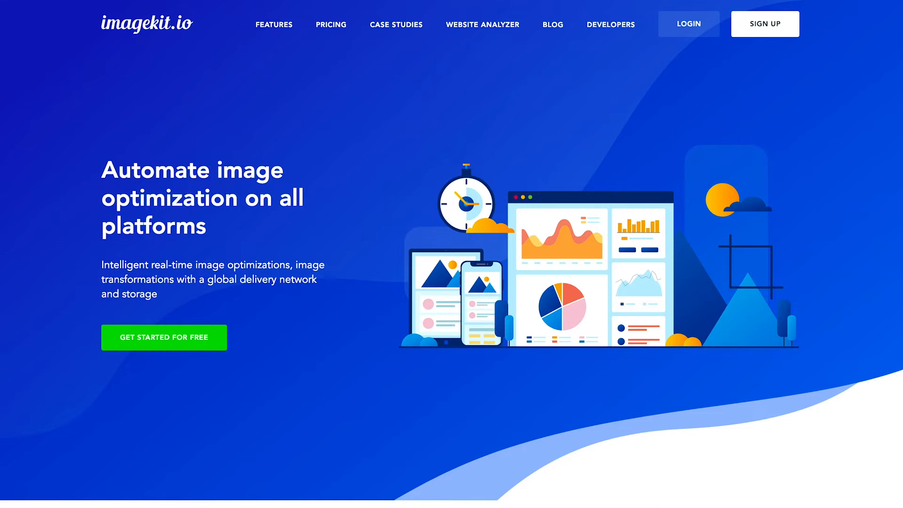
scroll(down, 3)
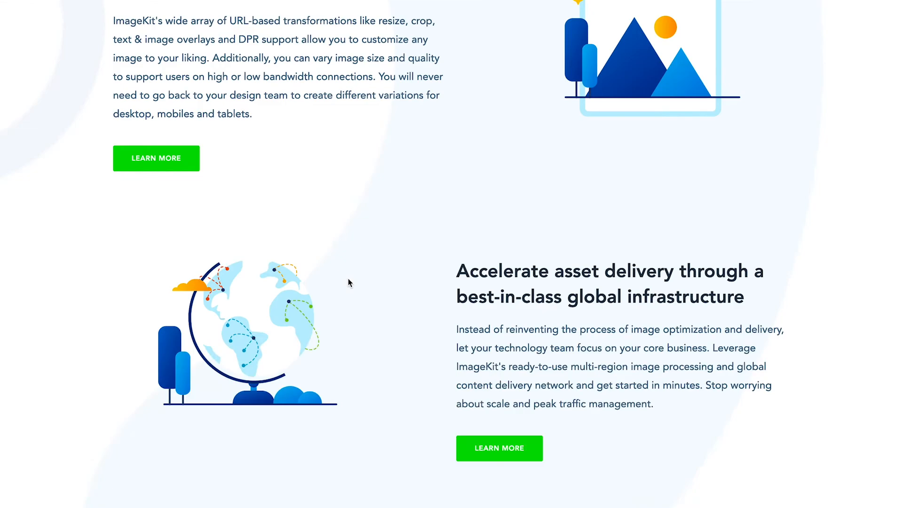
scroll(down, 3)
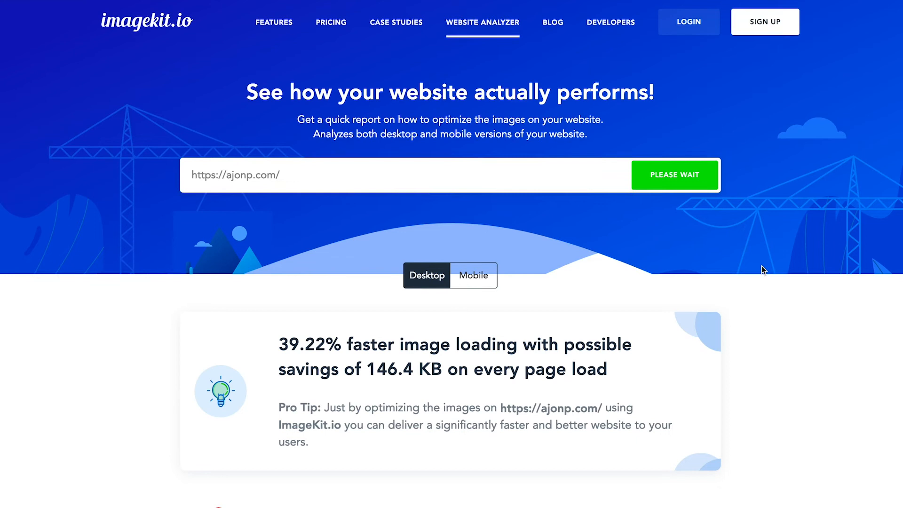
scroll(down, 3)
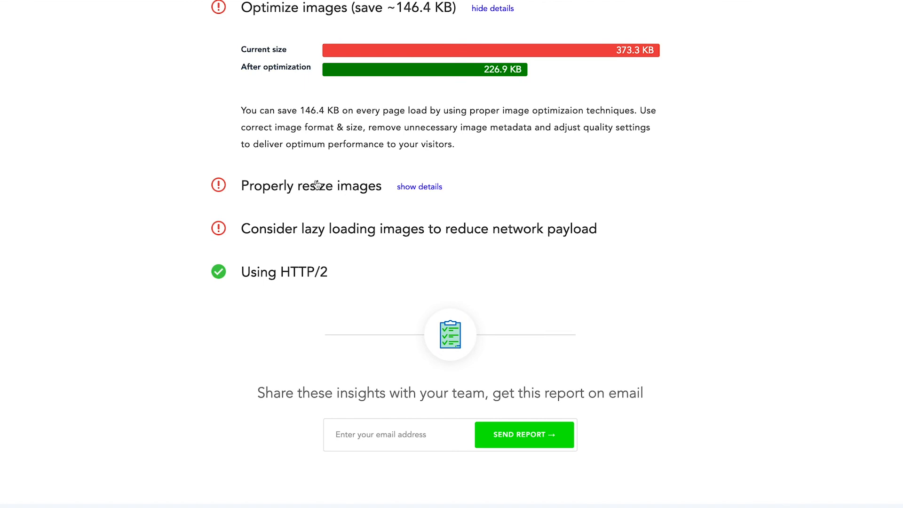
scroll(down, 3)
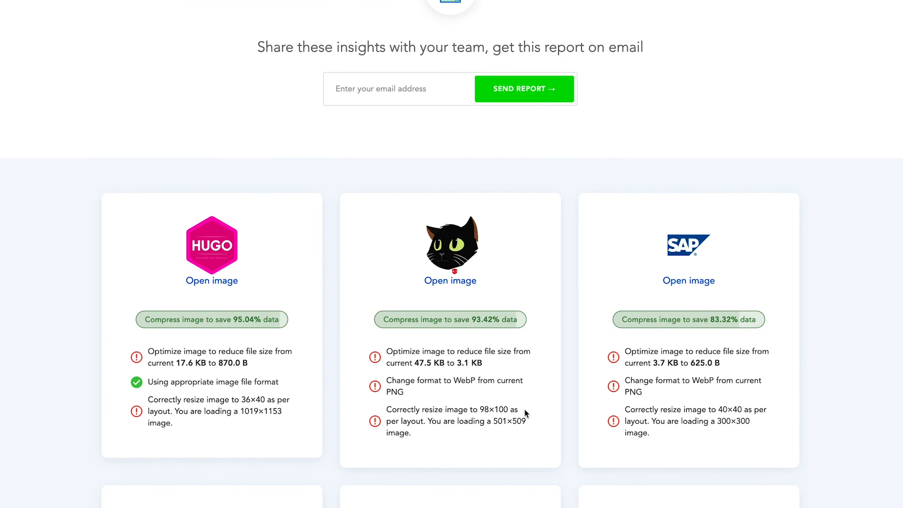